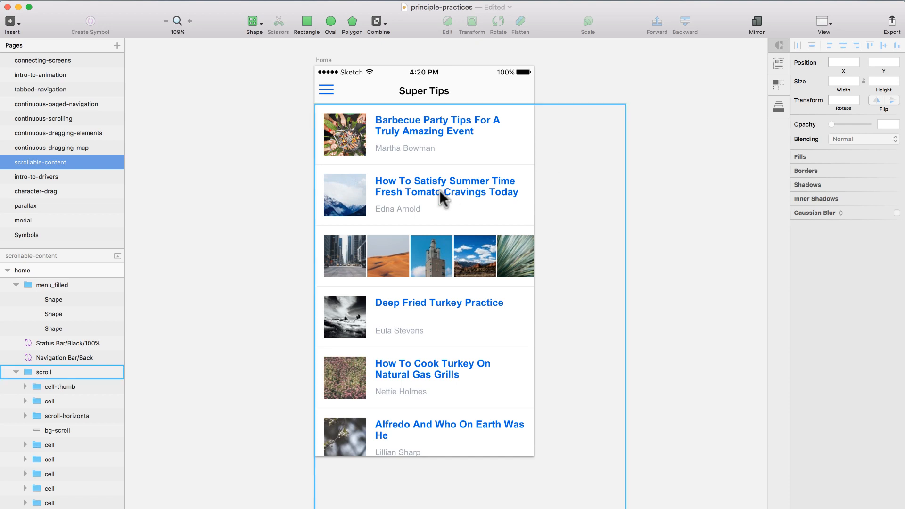
pyautogui.moveTo(432, 290)
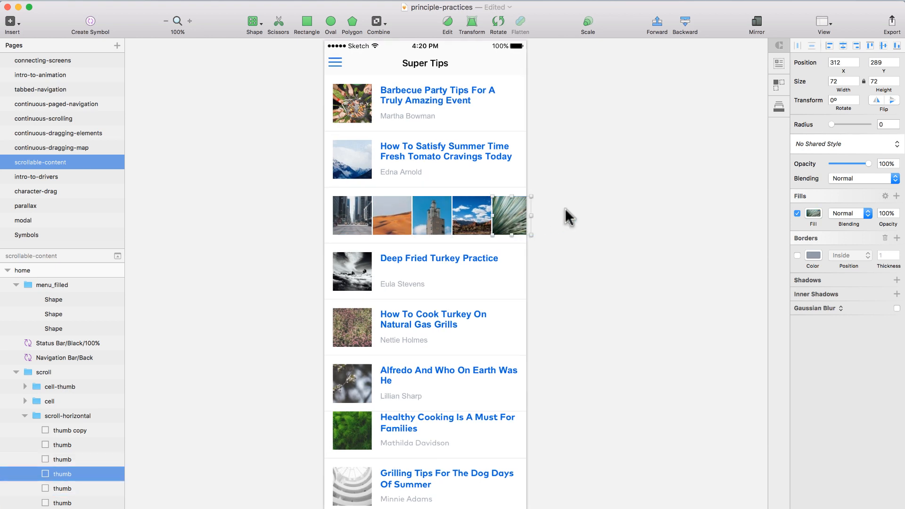
# Step: Import the Super Tips screen from the open Sketch file into Principle
pyautogui.click(67, 416)
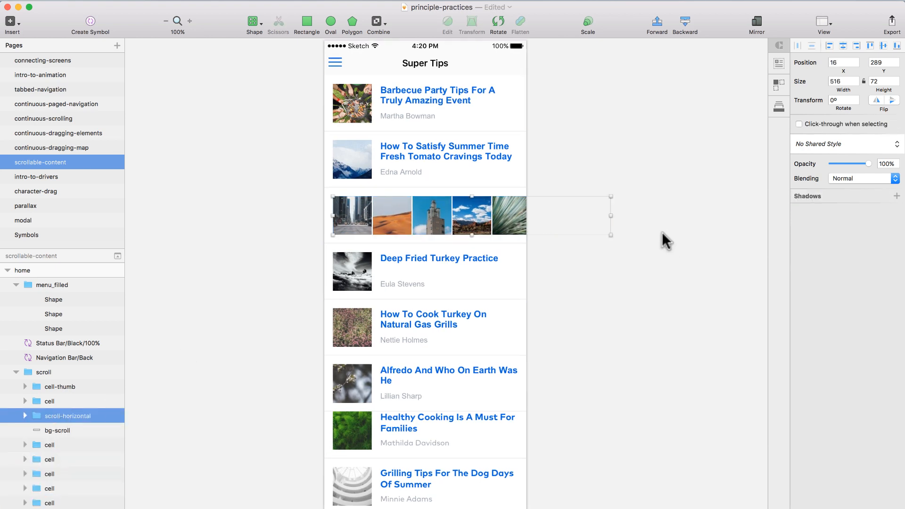
pyautogui.click(430, 215)
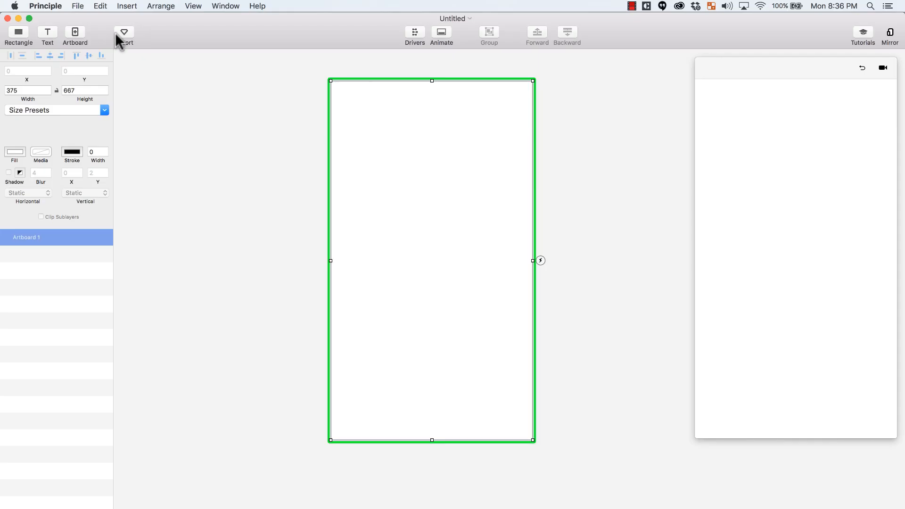
pyautogui.click(123, 34)
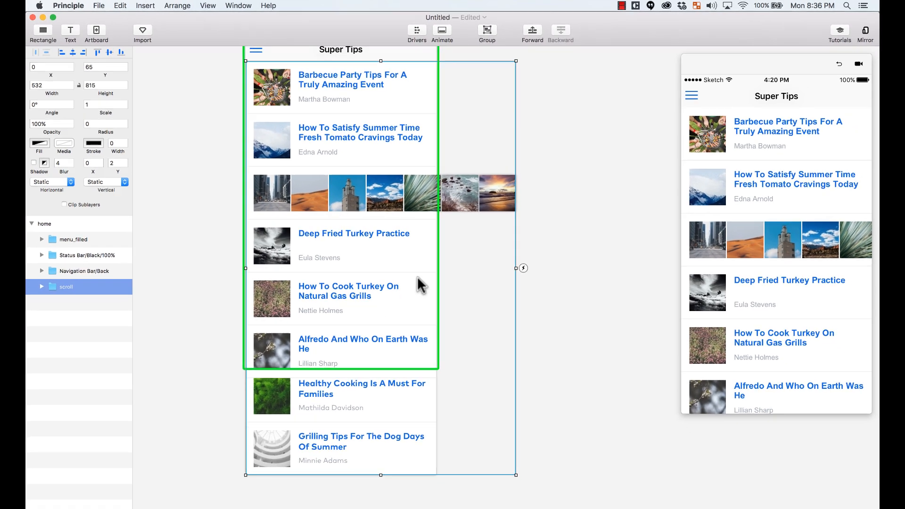
# Step: Select the list group holding all cells and set its Vertical behaviour to Scroll
pyautogui.click(280, 185)
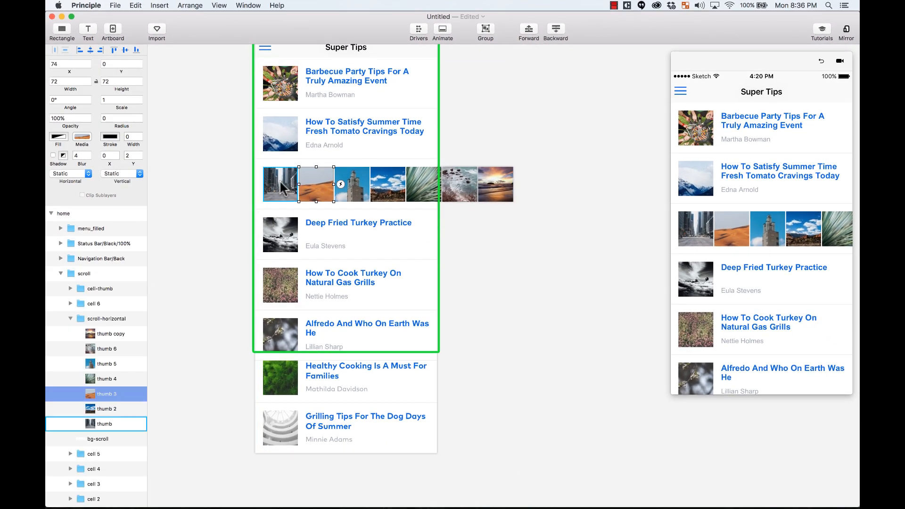
pyautogui.click(83, 273)
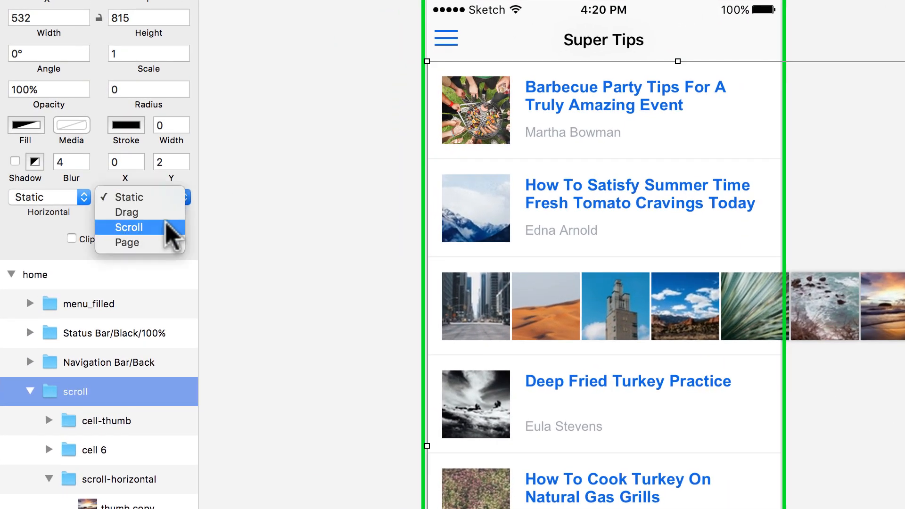
pyautogui.click(129, 227)
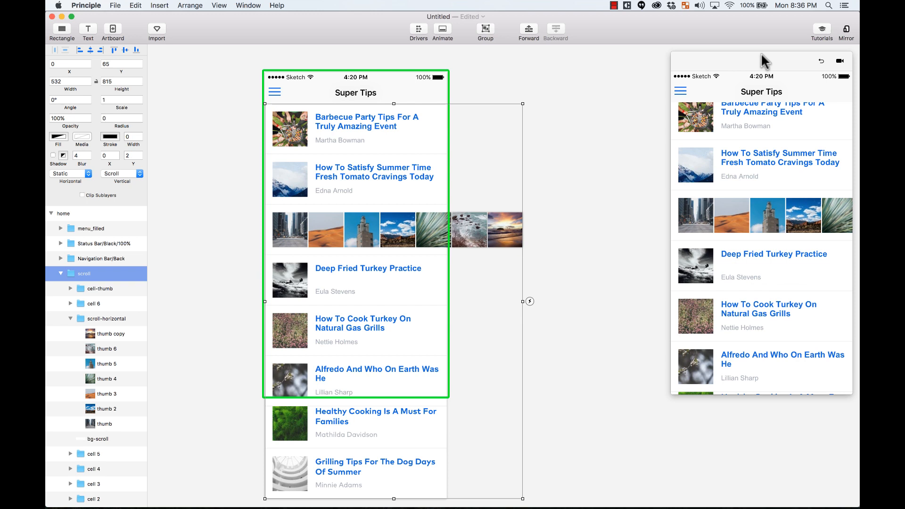
# Step: Change the scroll group's height from 815 to 602 and test scrolling in the preview
pyautogui.click(768, 125)
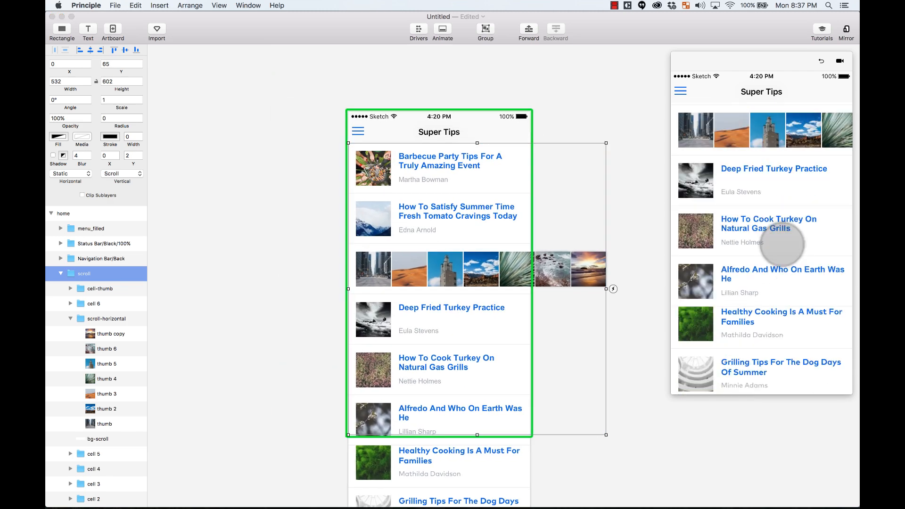
pyautogui.scroll(3)
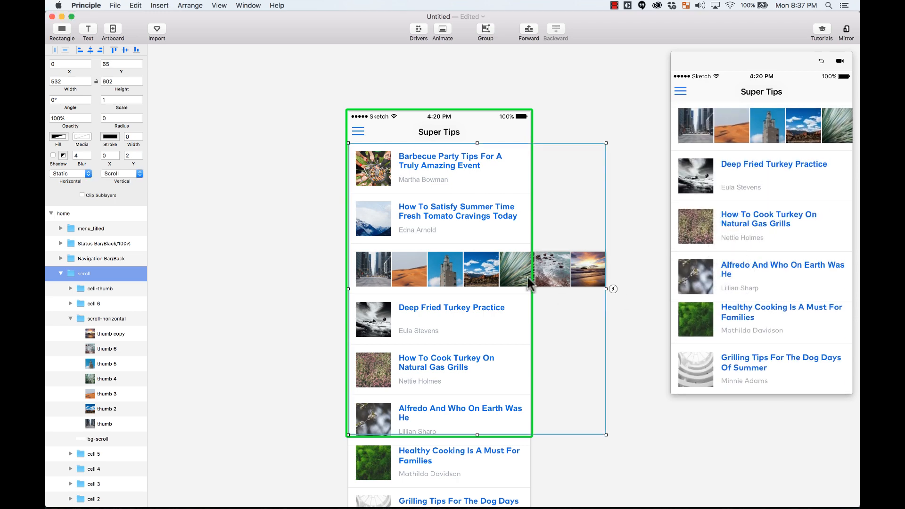
# Step: Set the scroll-horizontal image row group's Horizontal behaviour to Scroll
pyautogui.click(374, 269)
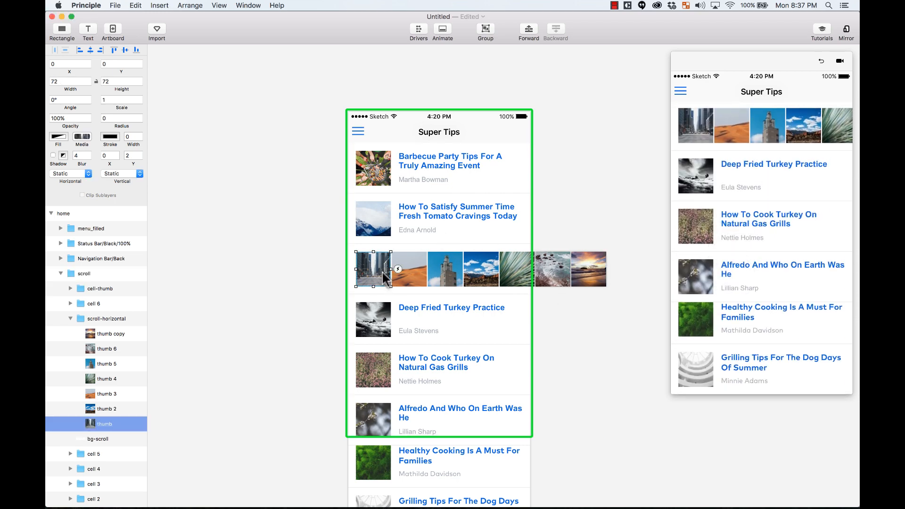
pyautogui.click(84, 272)
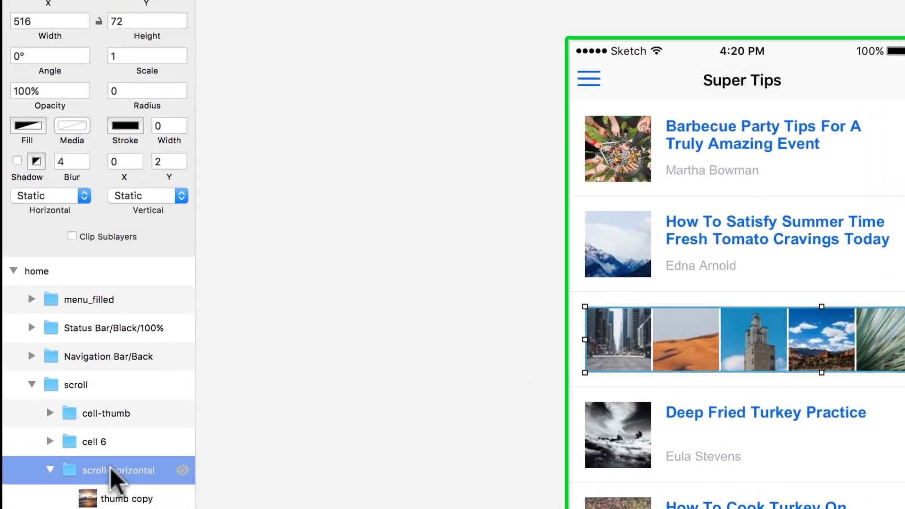
pyautogui.click(51, 196)
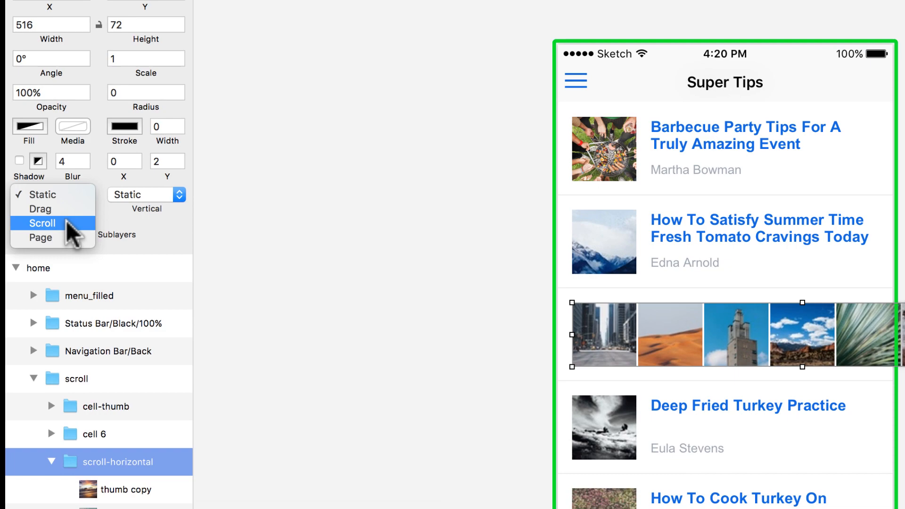
pyautogui.click(42, 223)
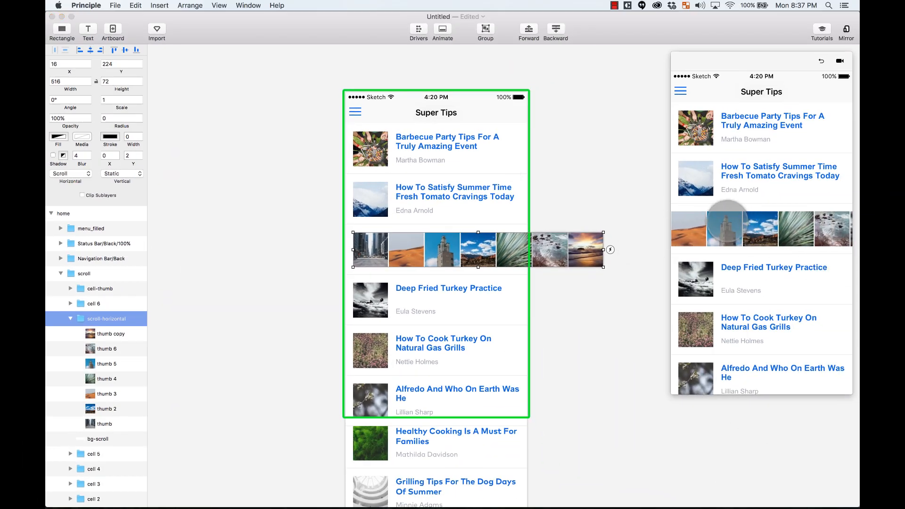
pyautogui.scroll(-3)
pyautogui.write('359')
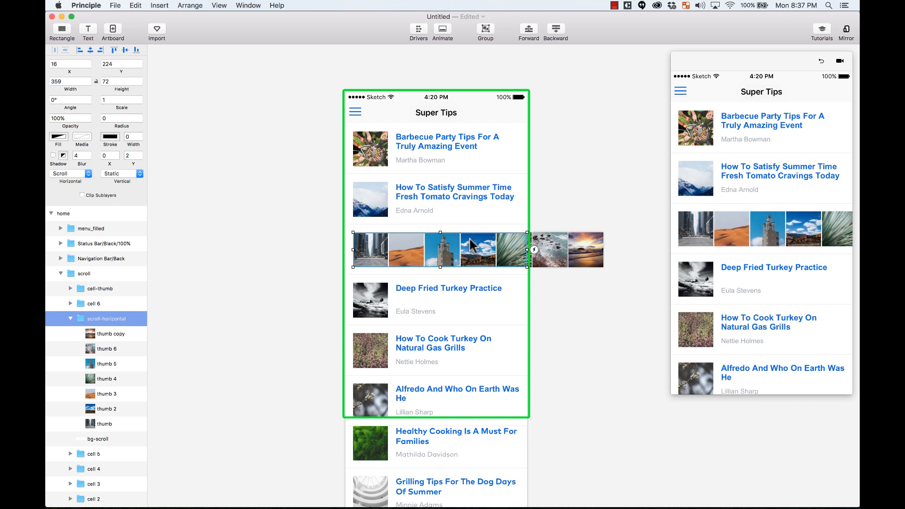
pyautogui.moveTo(279, 213)
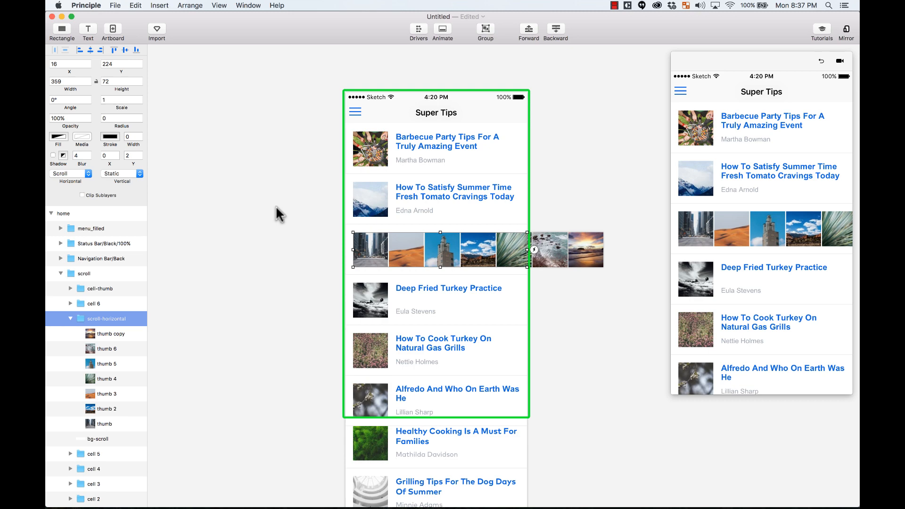
pyautogui.moveTo(602, 114)
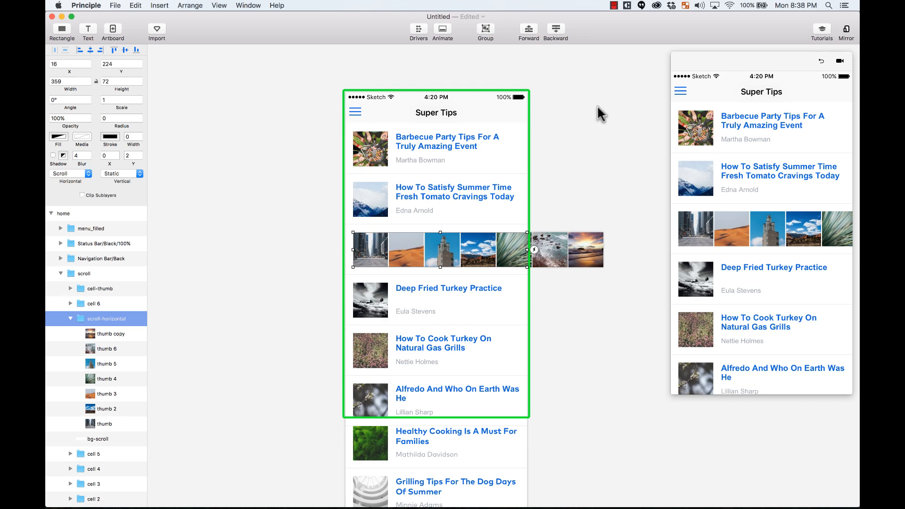